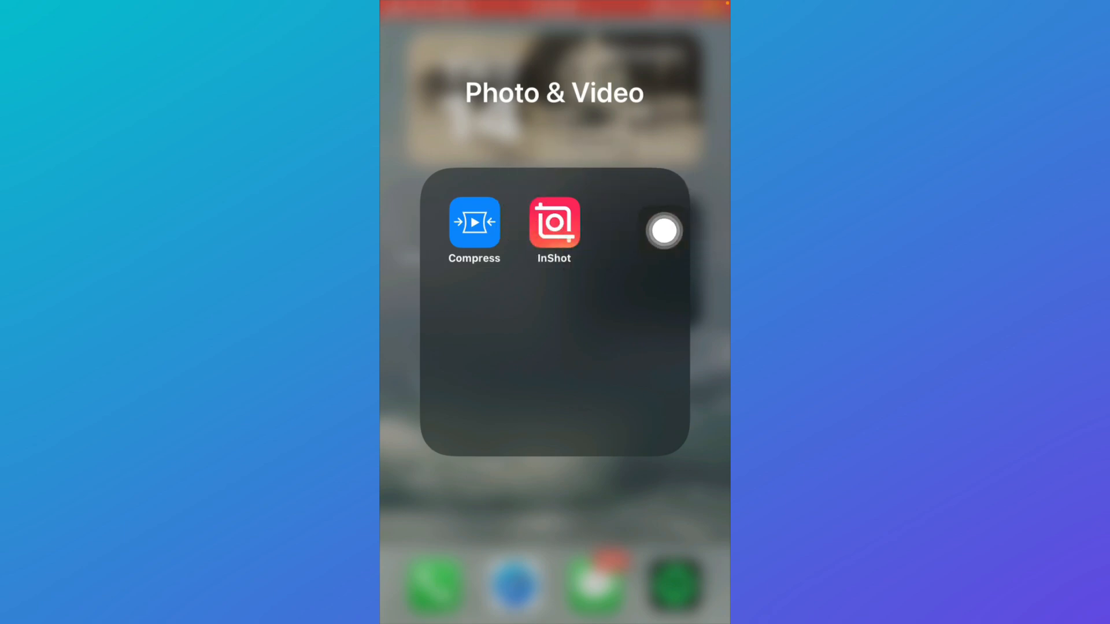
Launch InShot from the Photo & Video folder on the Home Screen.
left_click(554, 229)
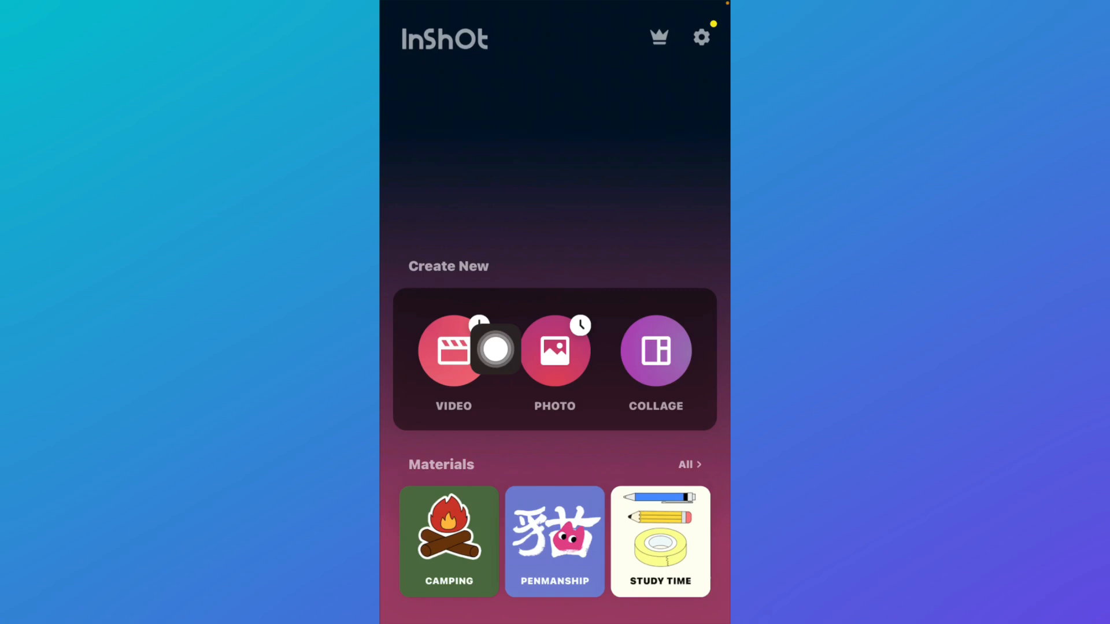
Start a new VIDEO project to reach the drafts and open the 1:51 draft in the editor.
left_click(452, 350)
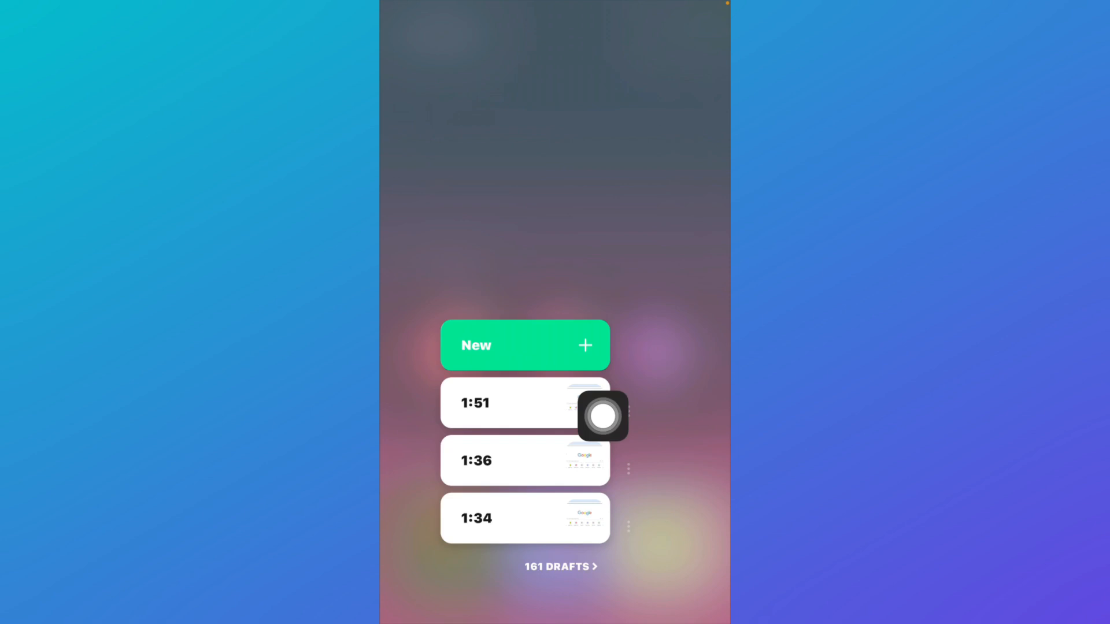
mouse_move(608, 418)
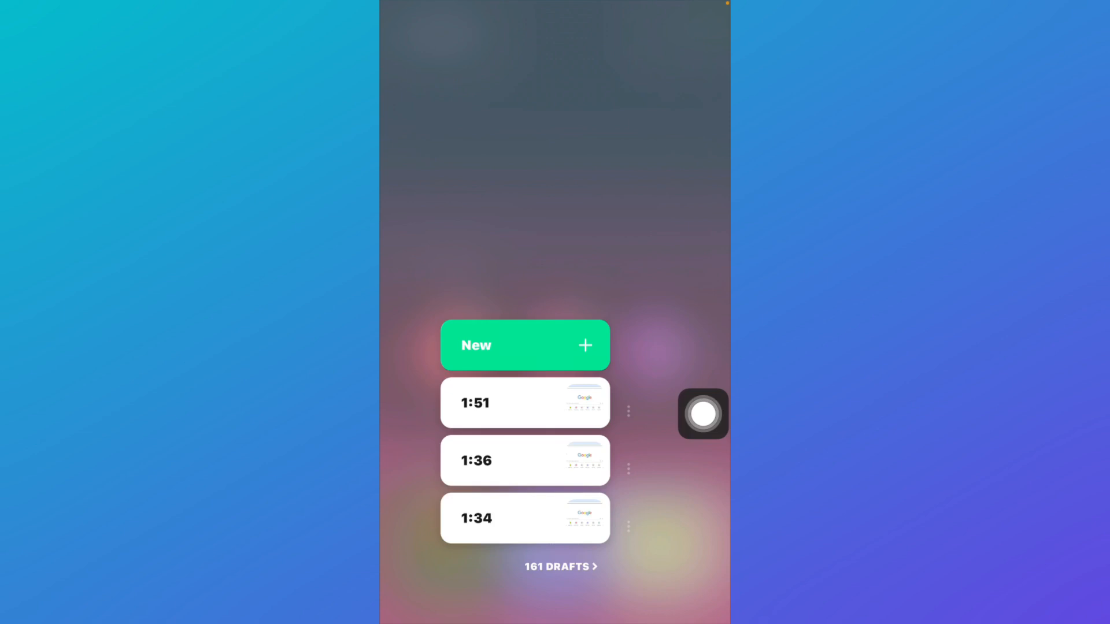
left_click(525, 346)
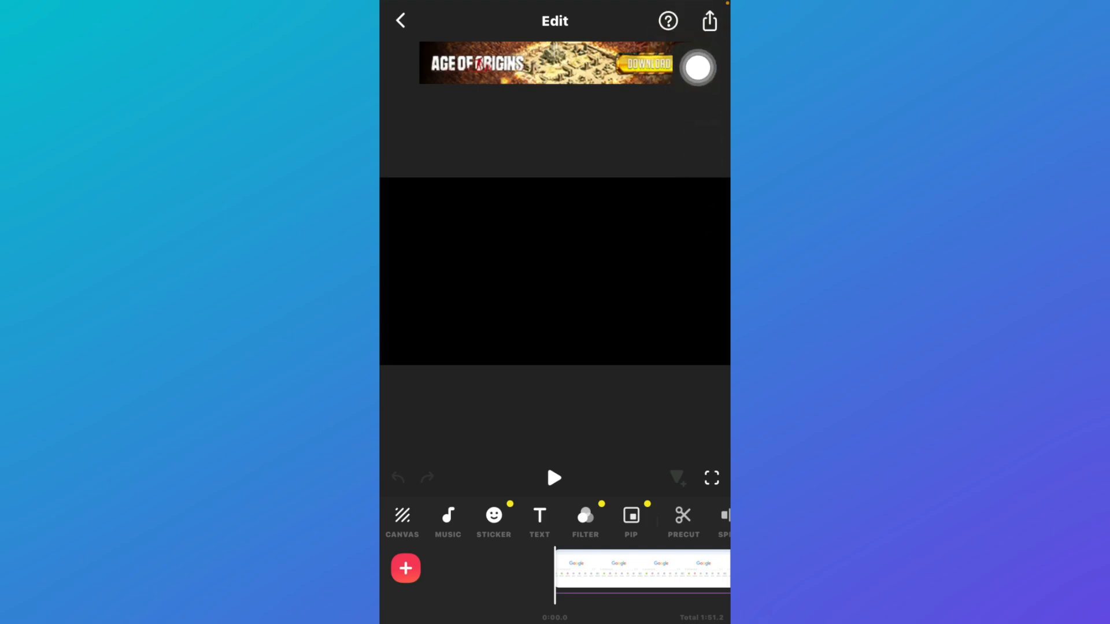
Export the draft to the gallery as a 1080p, 30fps video and begin saving.
left_click(708, 21)
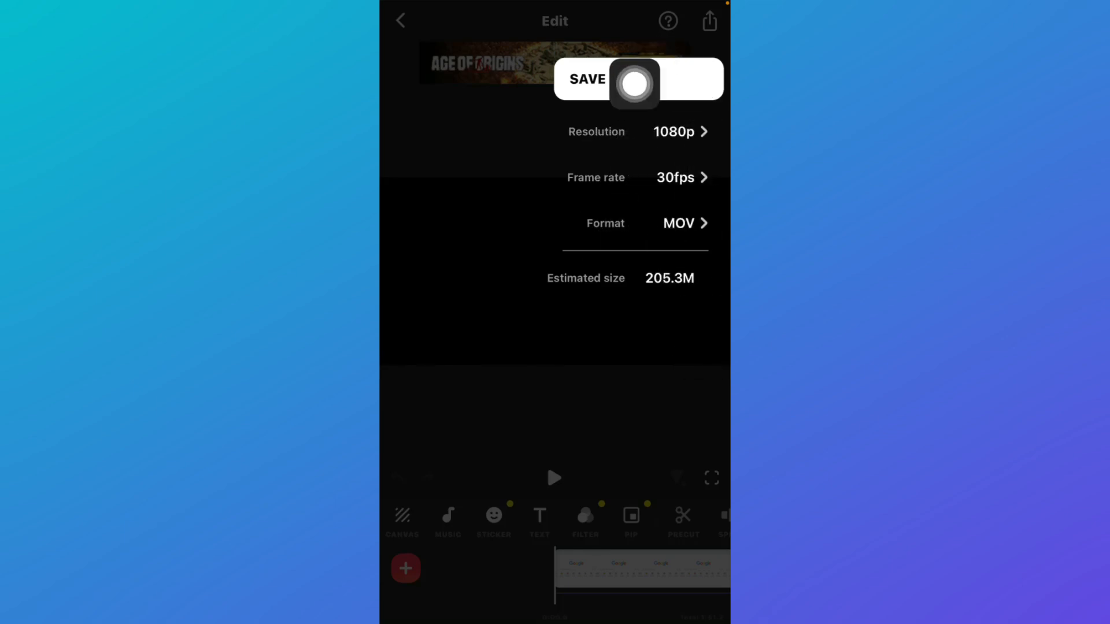
left_click(585, 78)
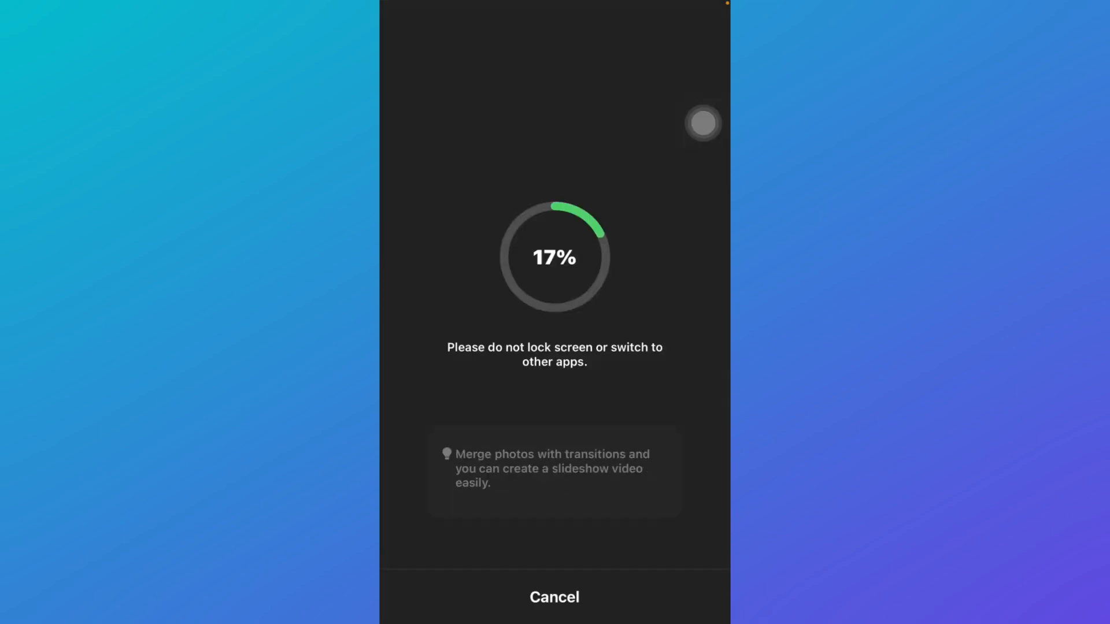